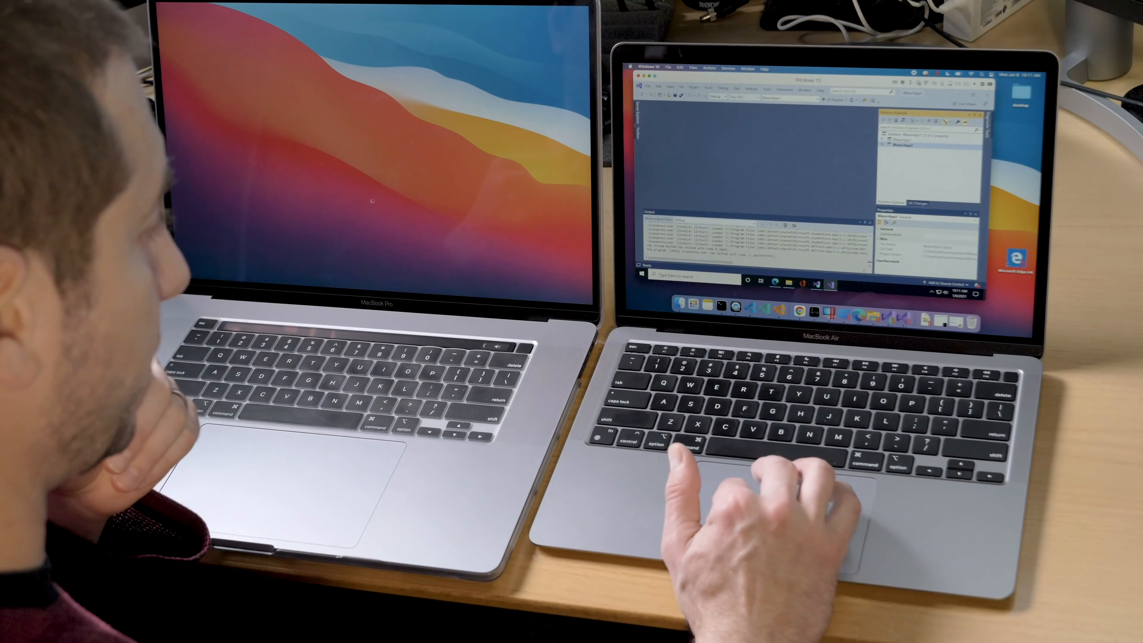
Create a Blazor App project named BlazorApp3 with default settings in the repos folder
click(116, 57)
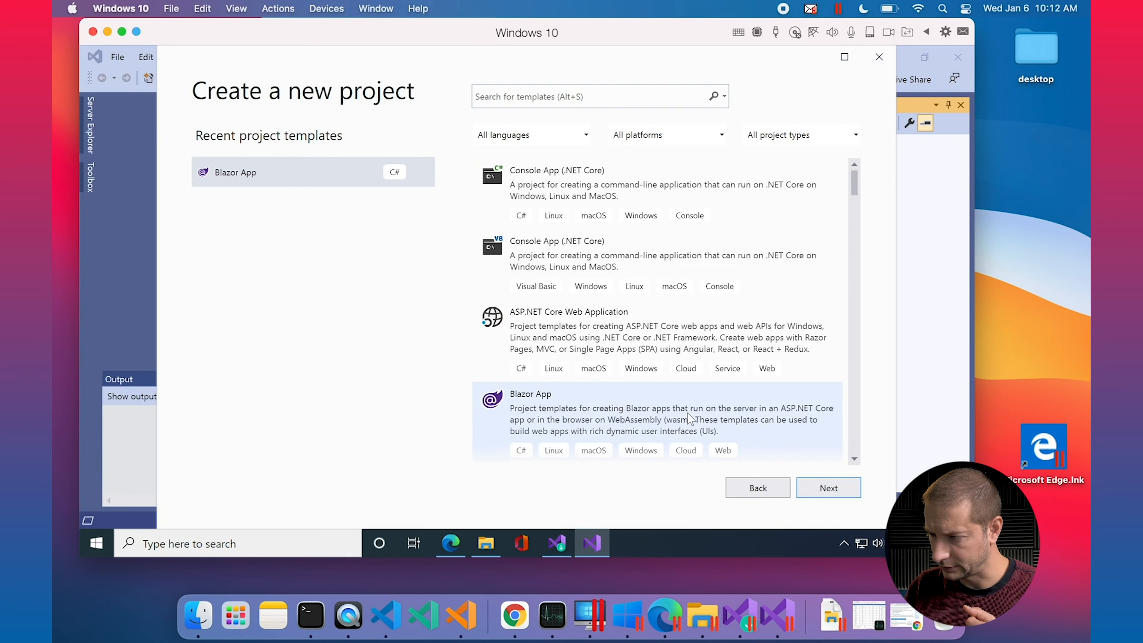
click(828, 488)
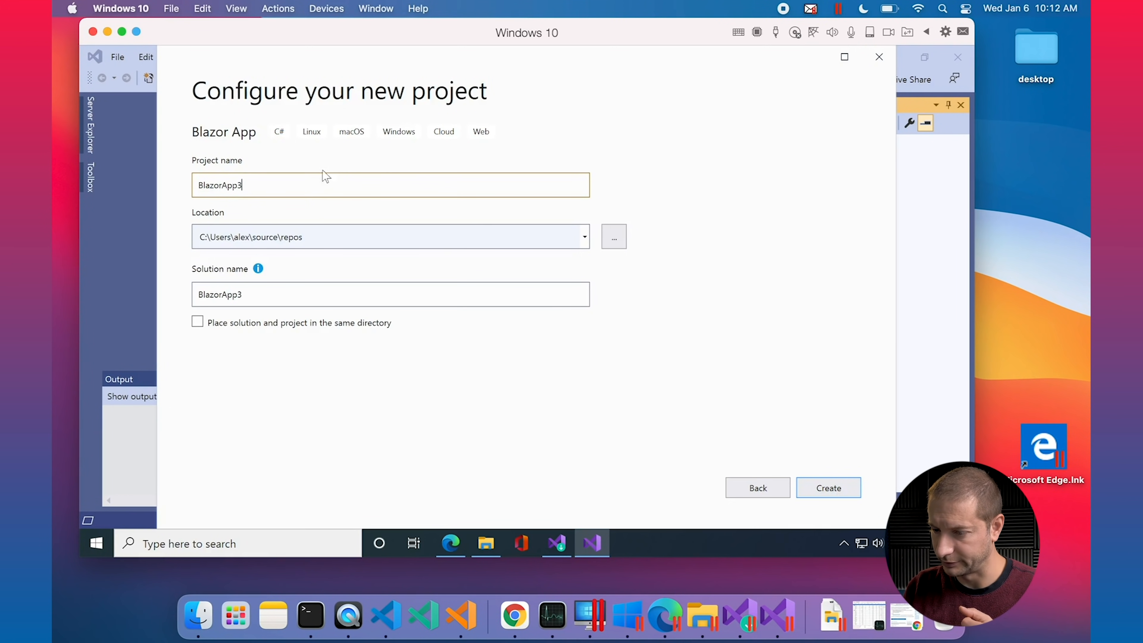
click(828, 487)
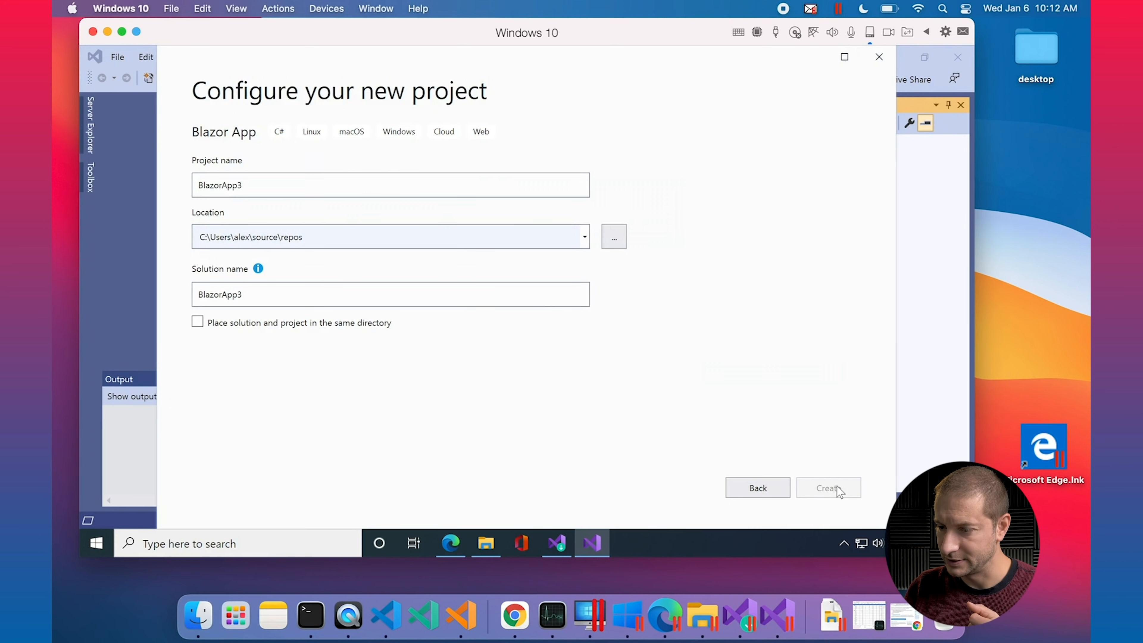